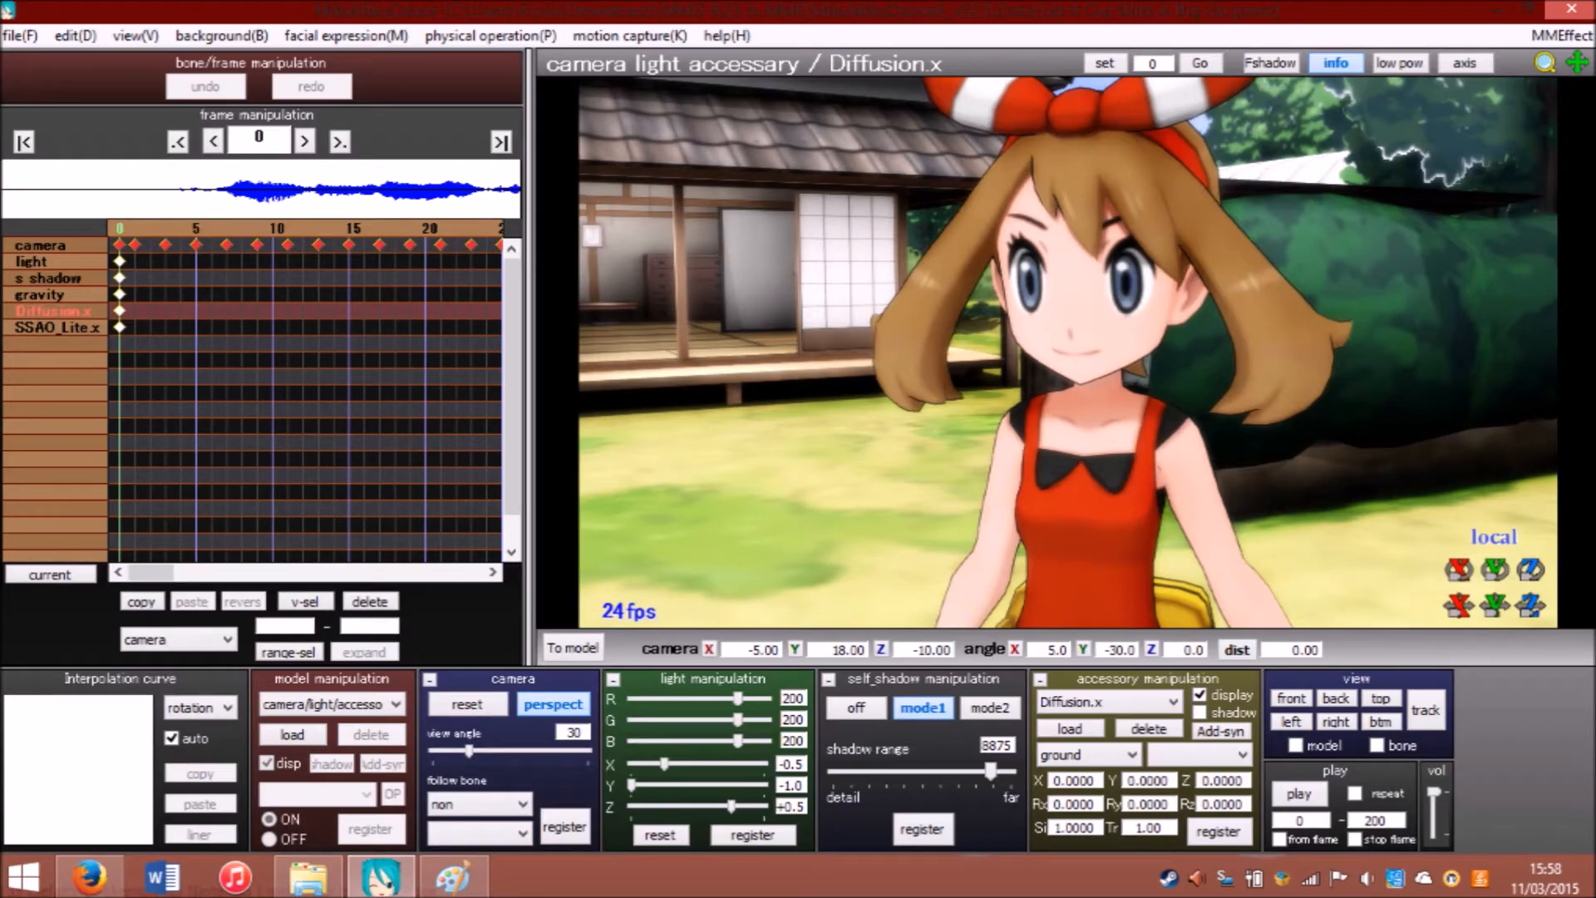
Bring up the screen size(O) settings from the view(V) menu.
{"action": "left_click", "coordinate": [135, 35]}
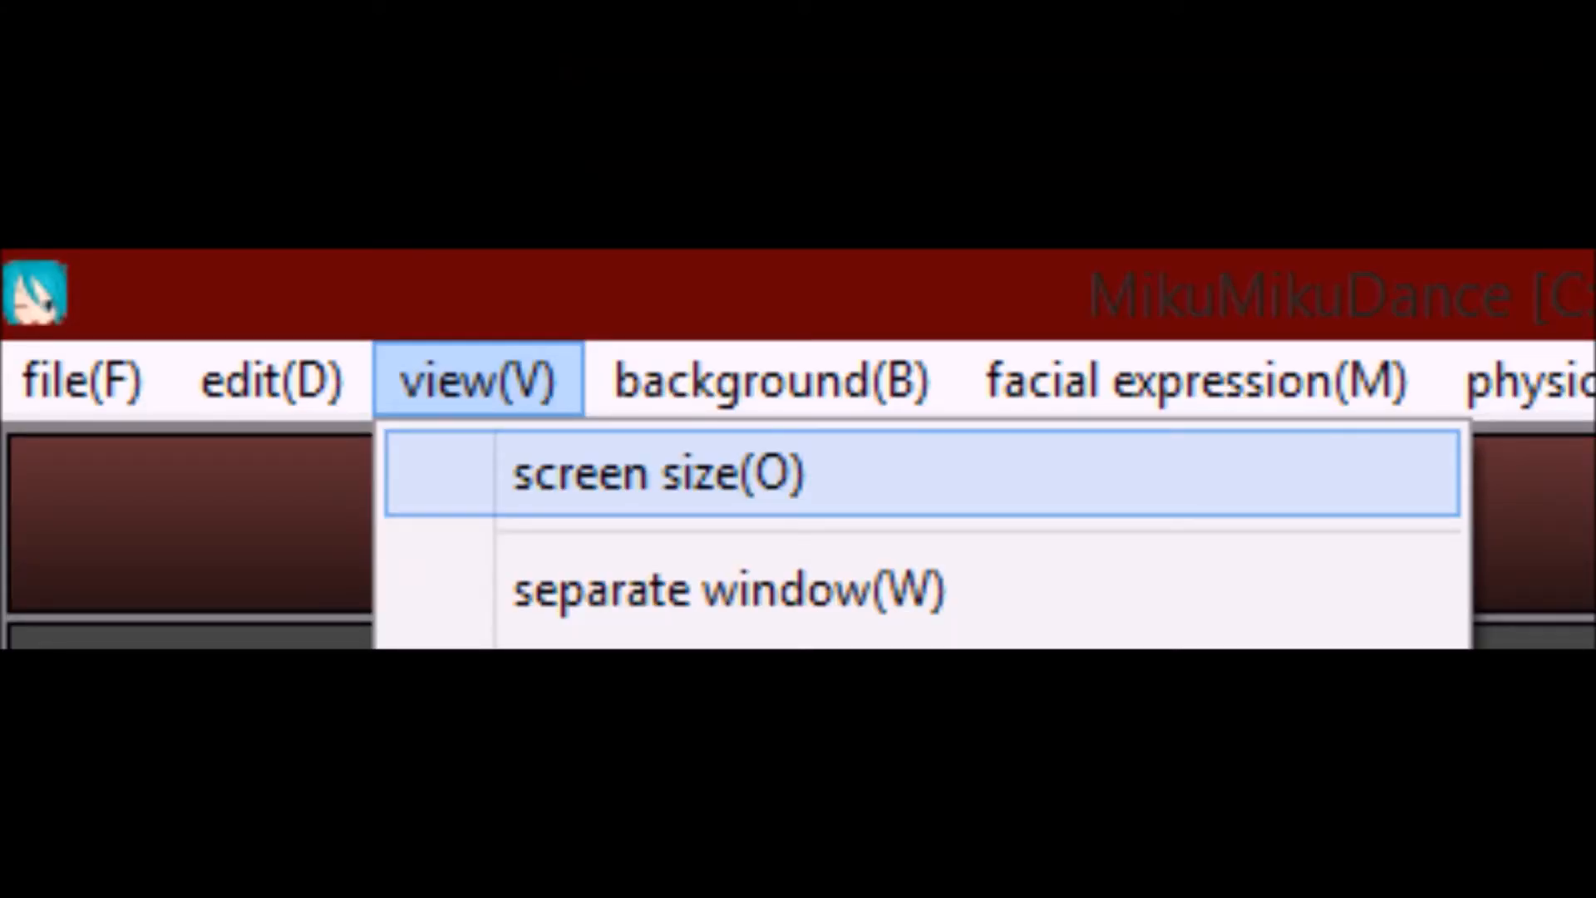
{"action": "left_click", "coordinate": [656, 474]}
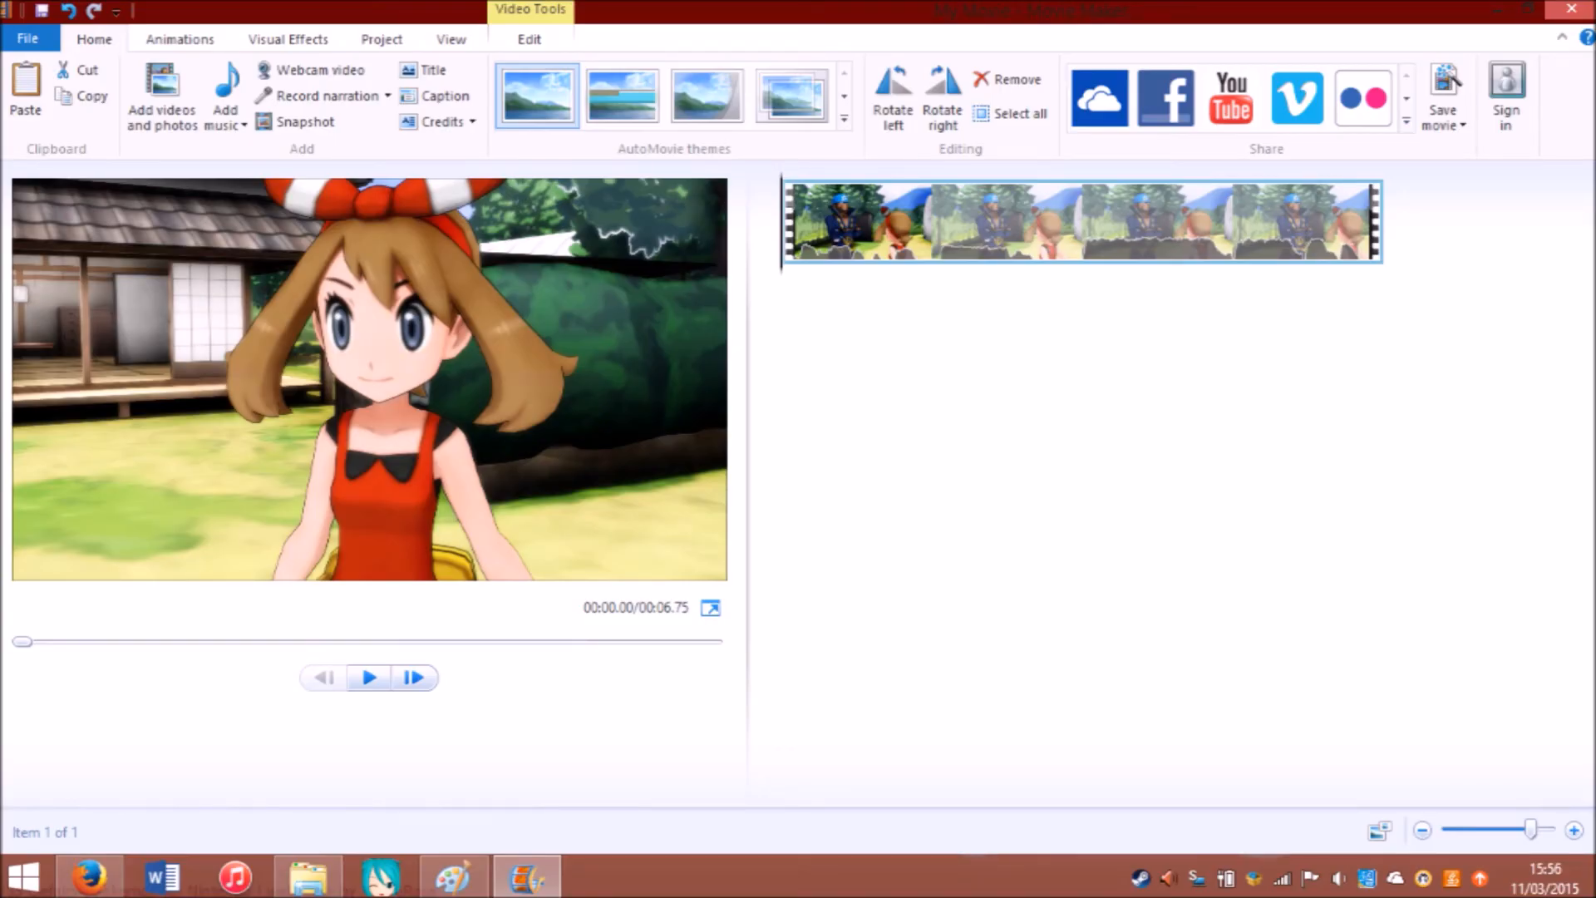
Add the rendered AVI to the storyboard, then go to youtube.com/upload in the browser.
{"action": "left_click", "coordinate": [1441, 97]}
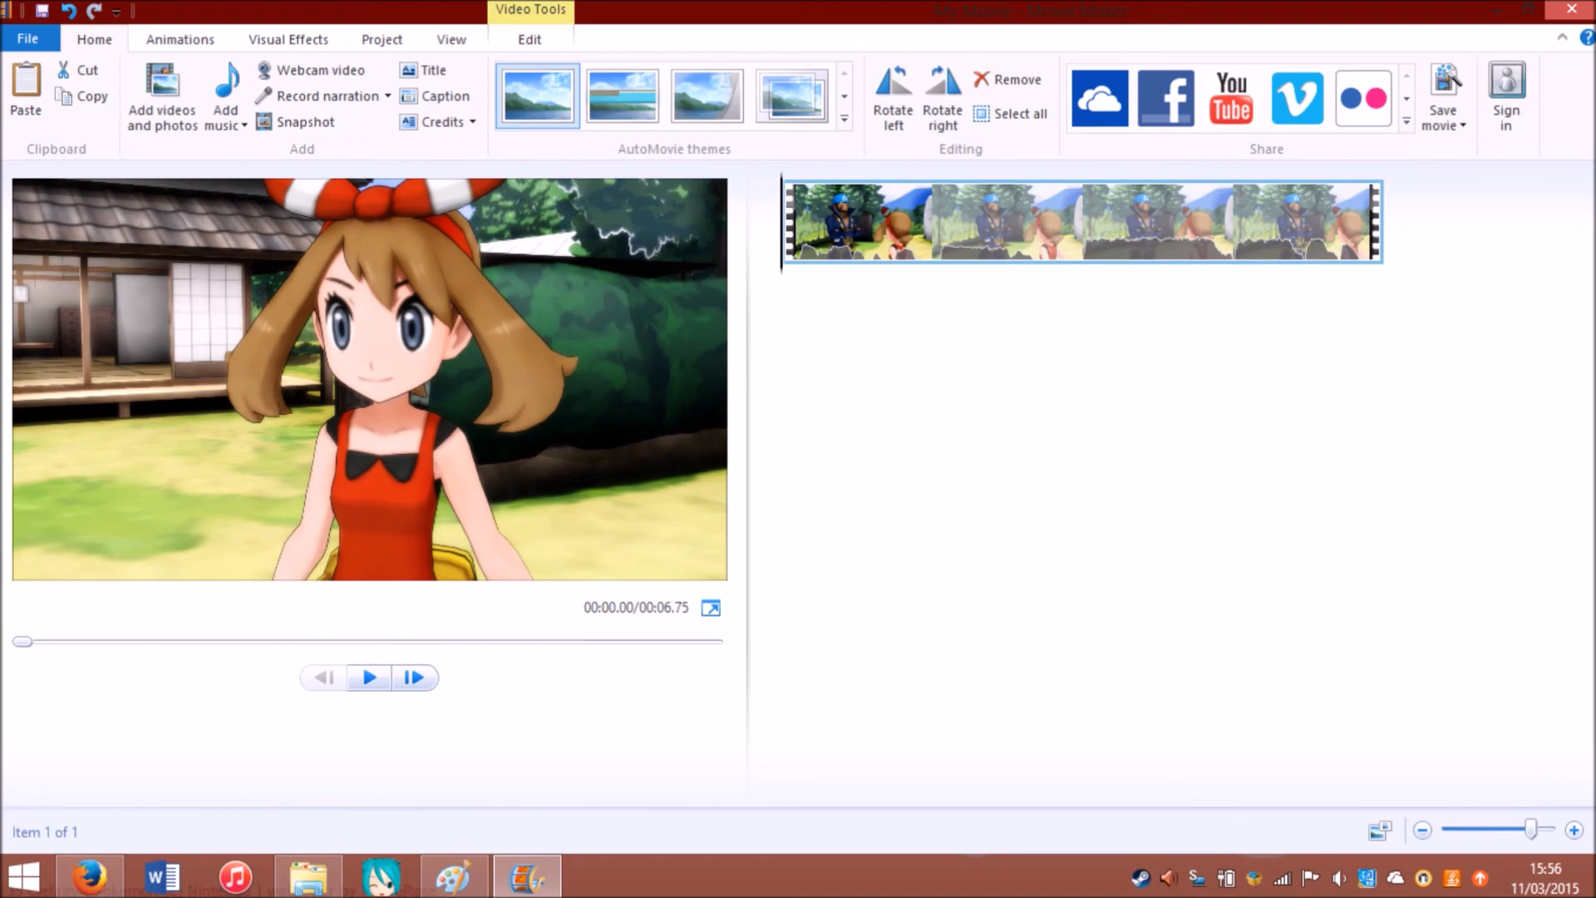
{"action": "left_click", "coordinate": [1230, 98]}
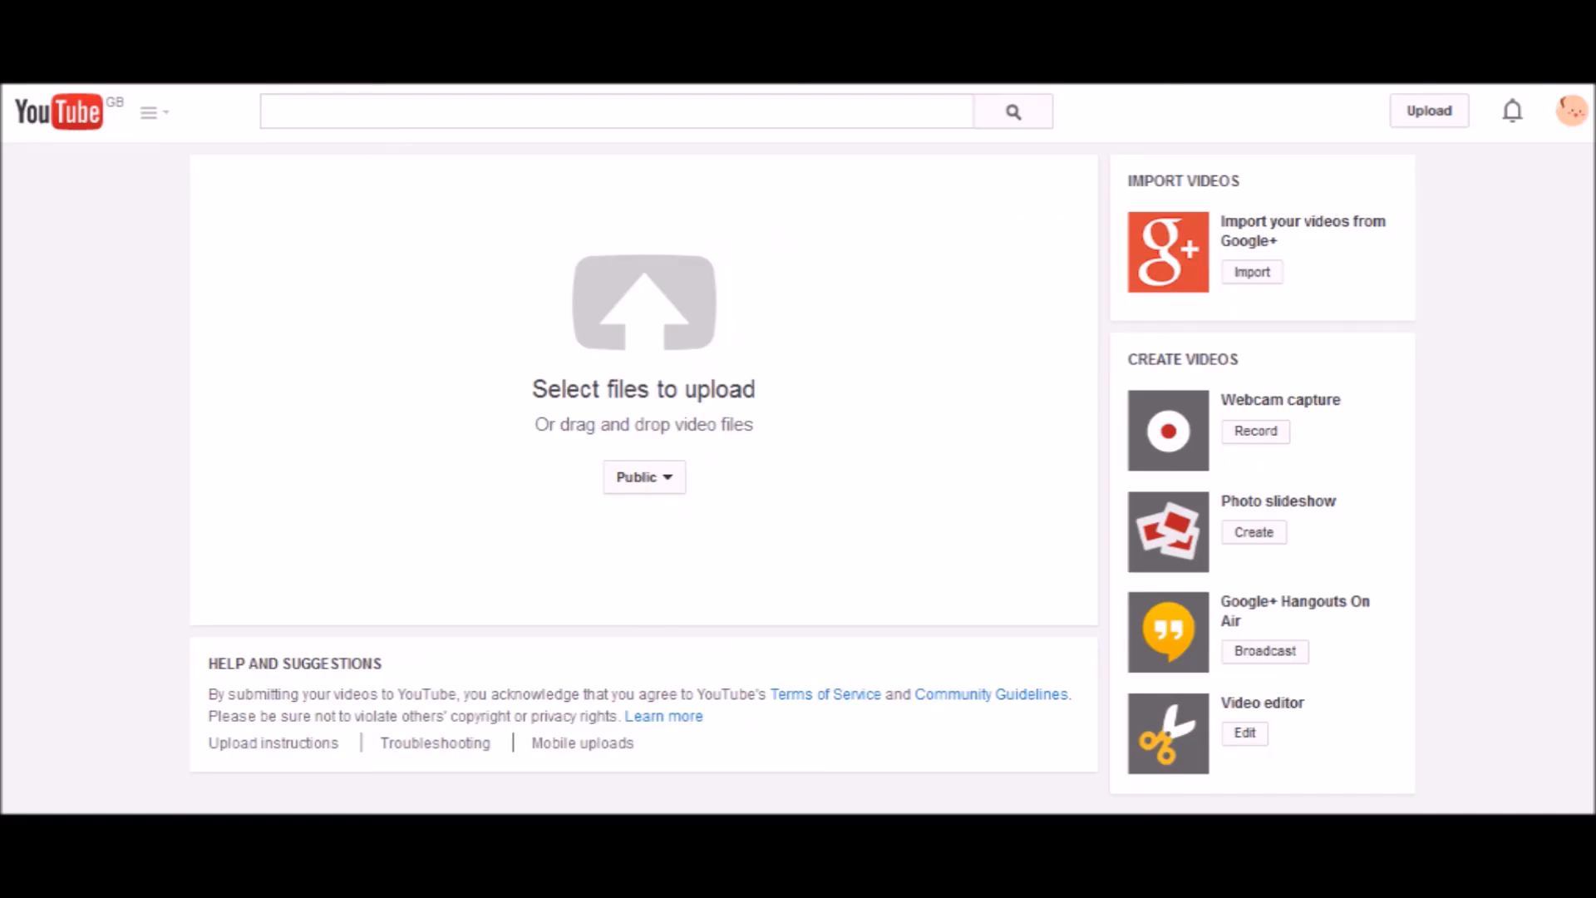